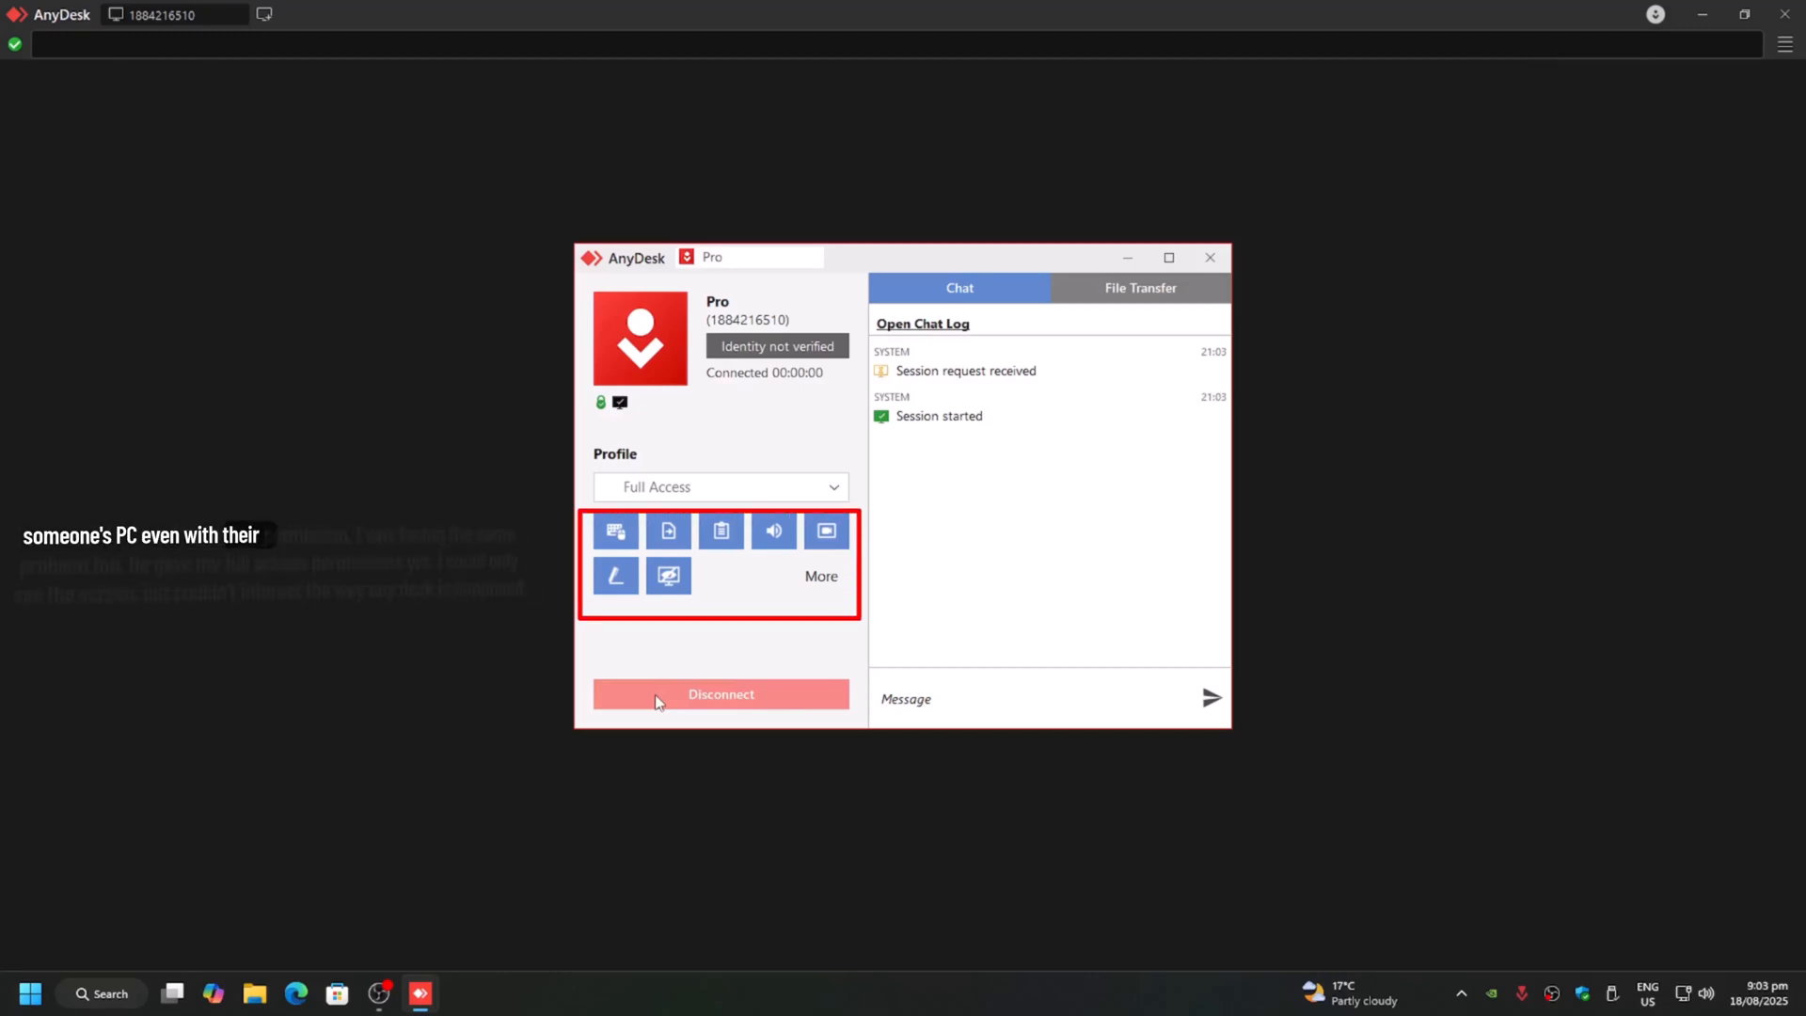
# Disconnect the running remote session and close AnyDesk back to the desktop
pyautogui.click(721, 694)
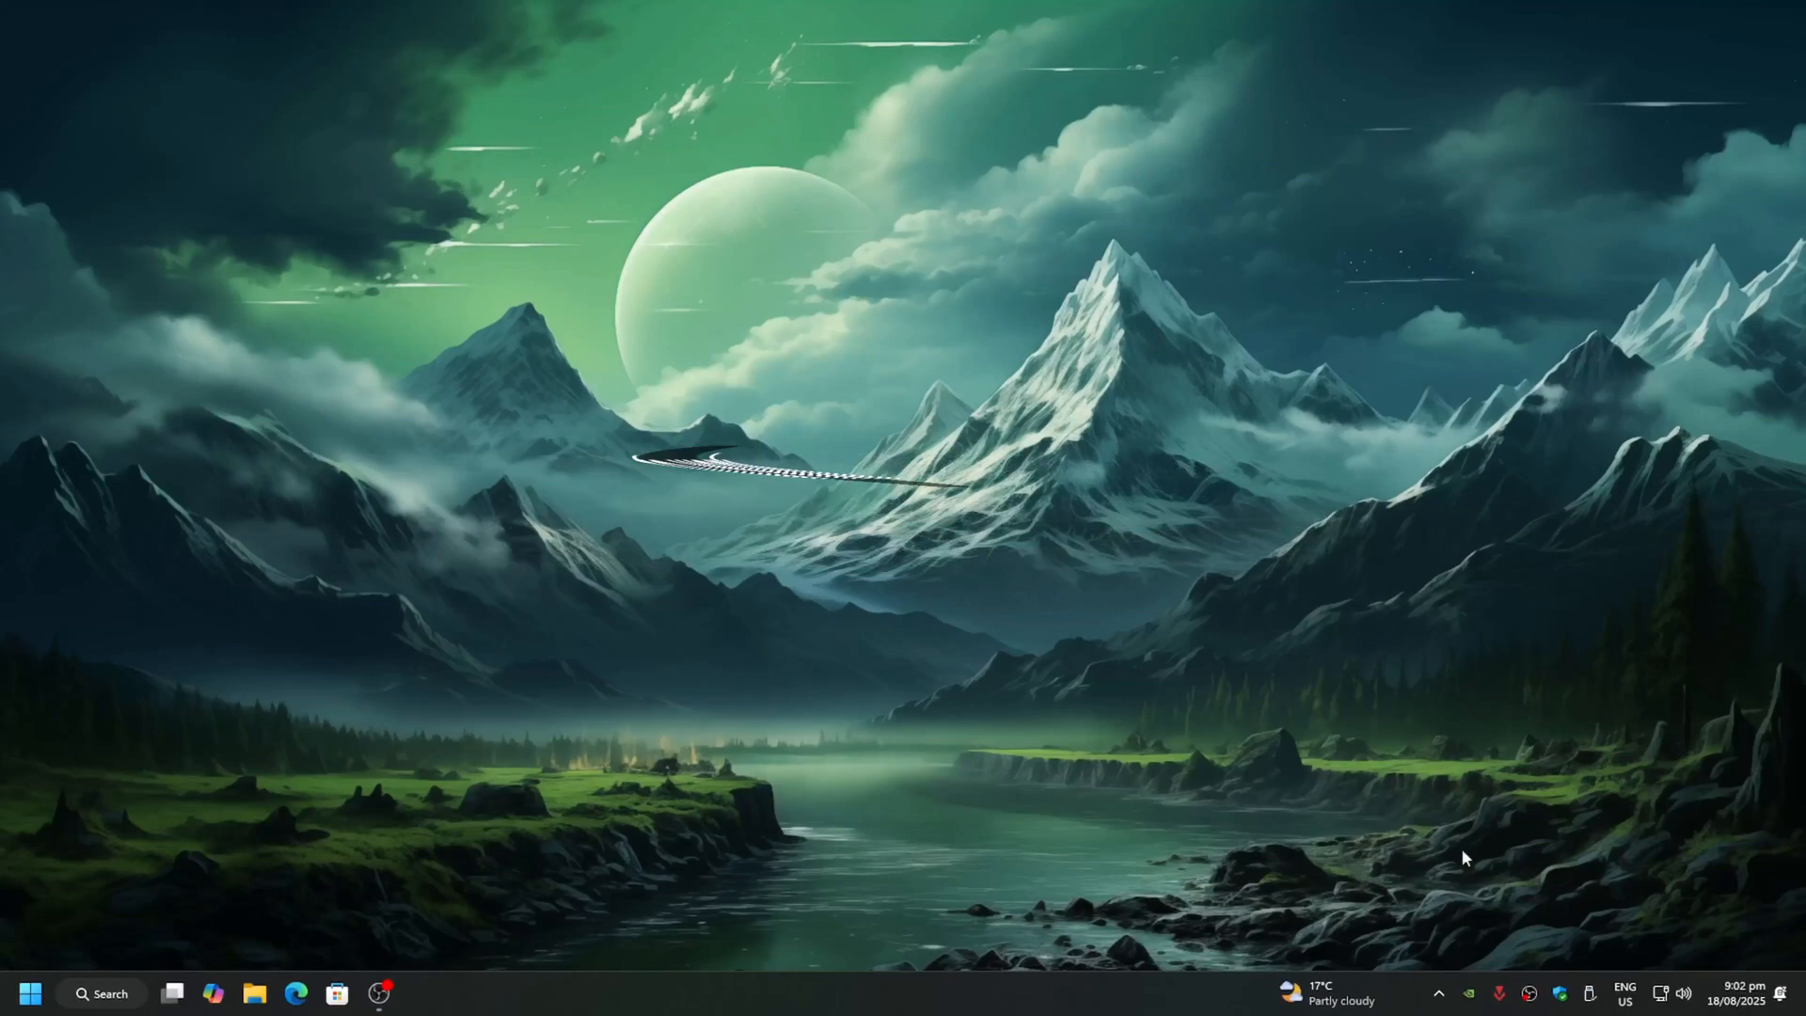
# Relaunch AnyDesk from the desktop shortcut to its main start screen
pyautogui.click(32, 993)
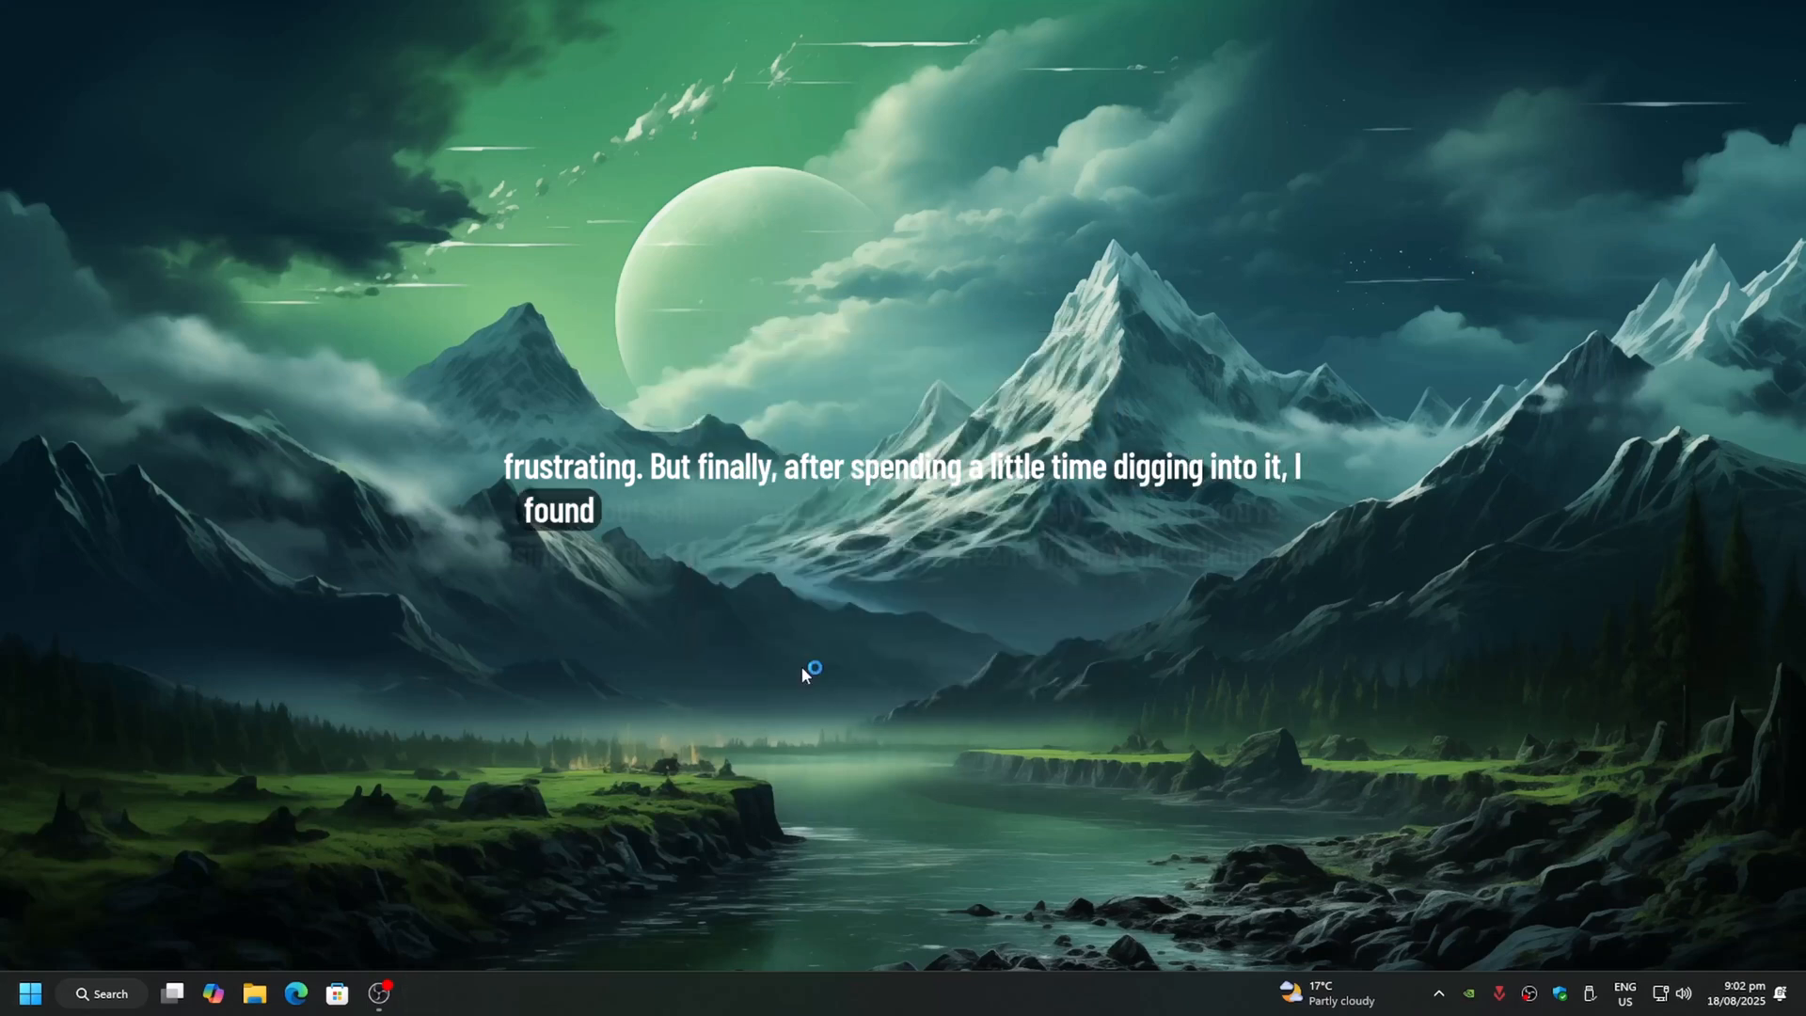
pyautogui.click(378, 991)
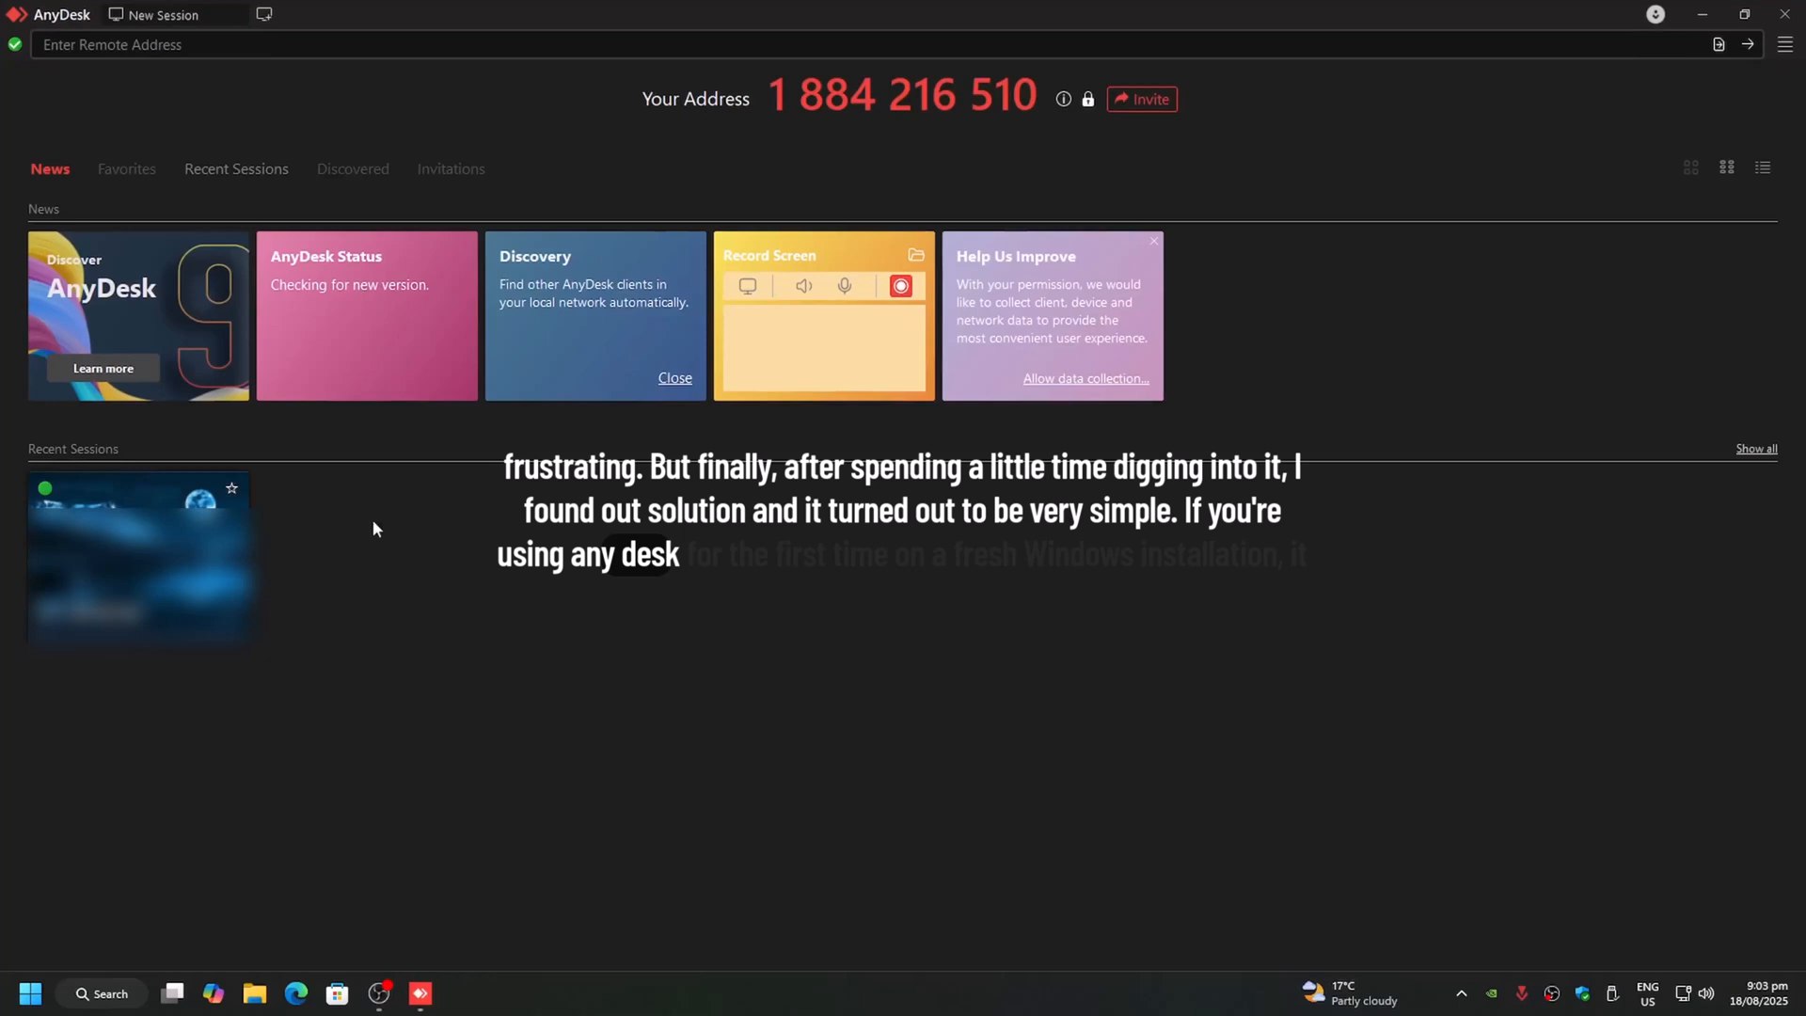
# Remove the earlier connection tile from the recent sessions list
pyautogui.rightClick(138, 559)
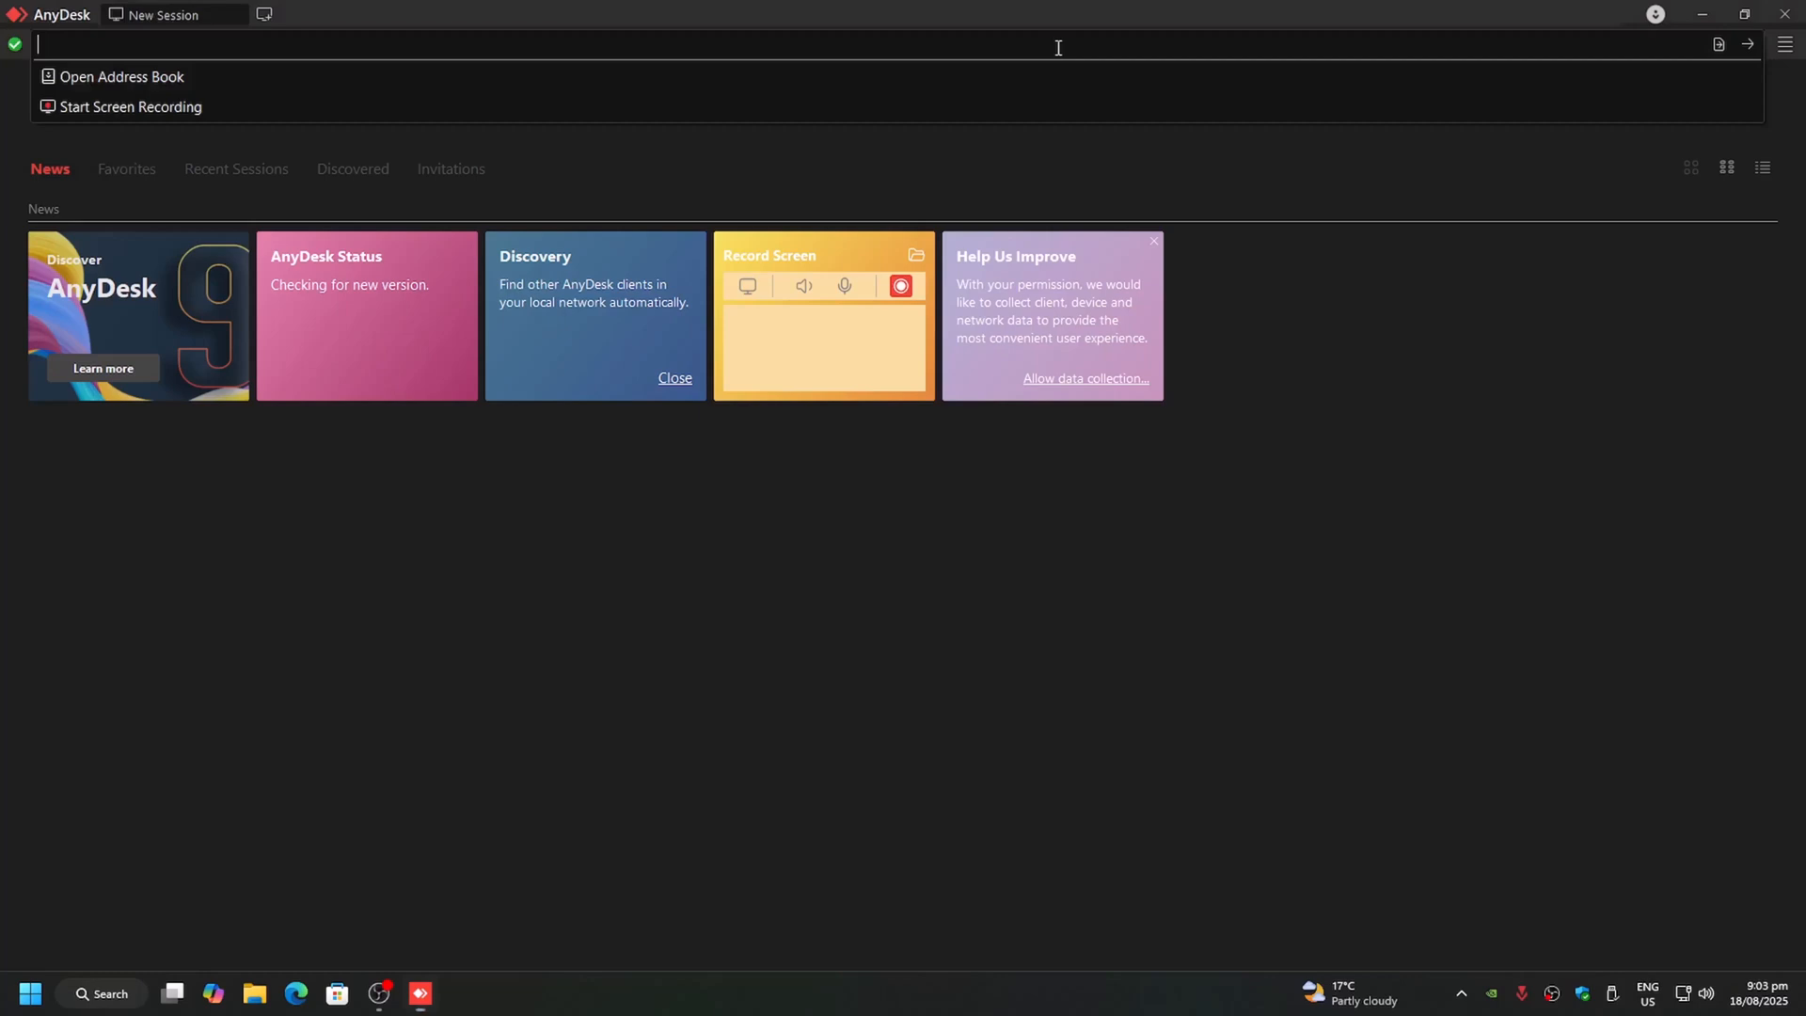
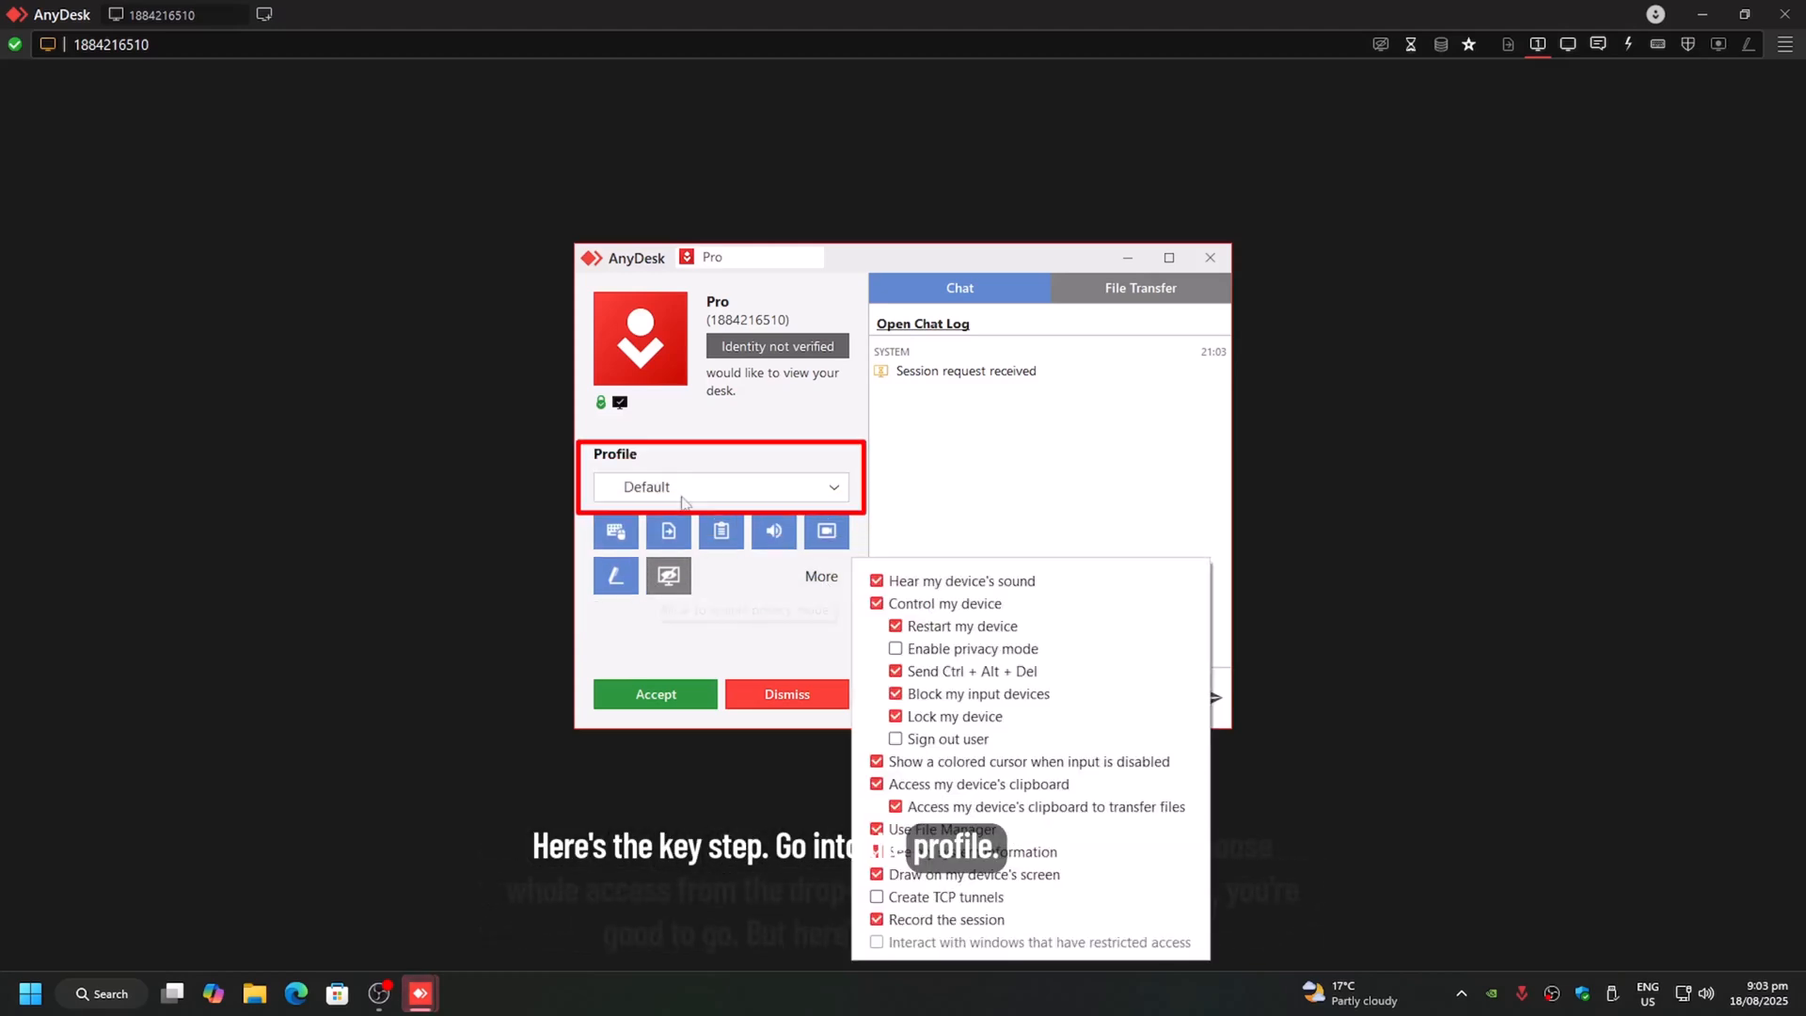
# Accept the incoming request under the Full Access profile so the session connects
pyautogui.click(720, 486)
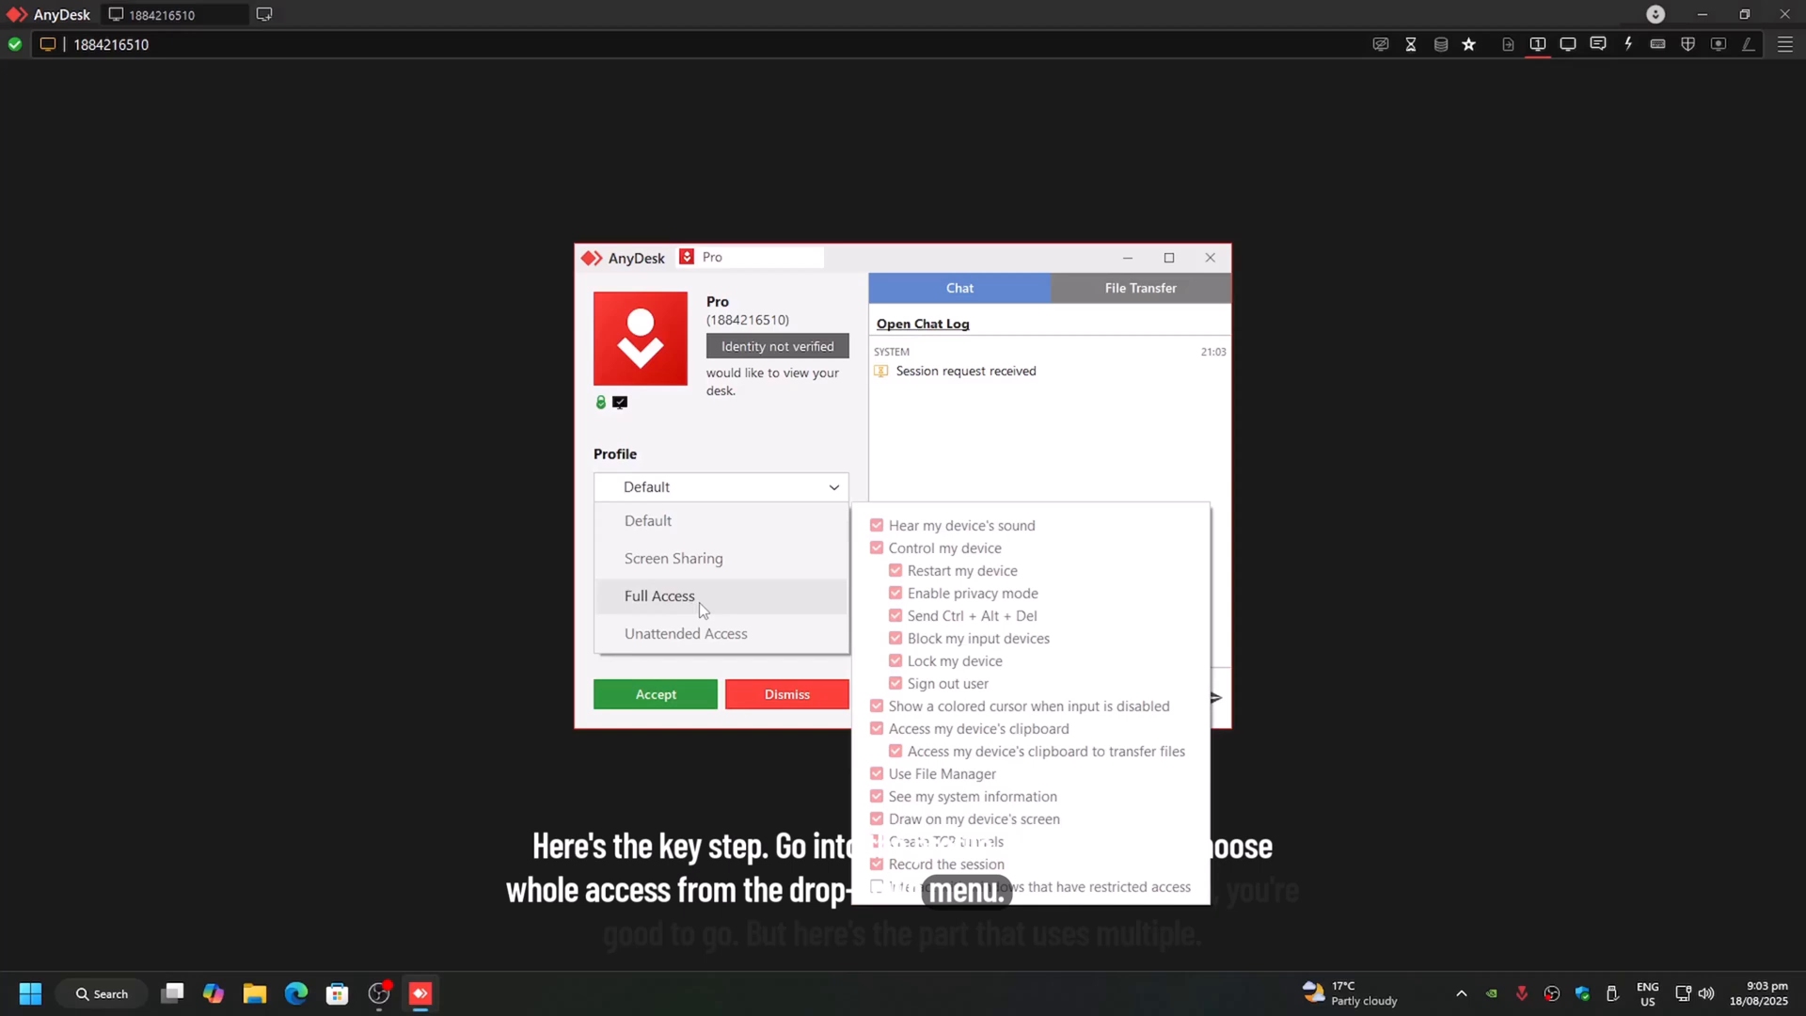
pyautogui.click(661, 597)
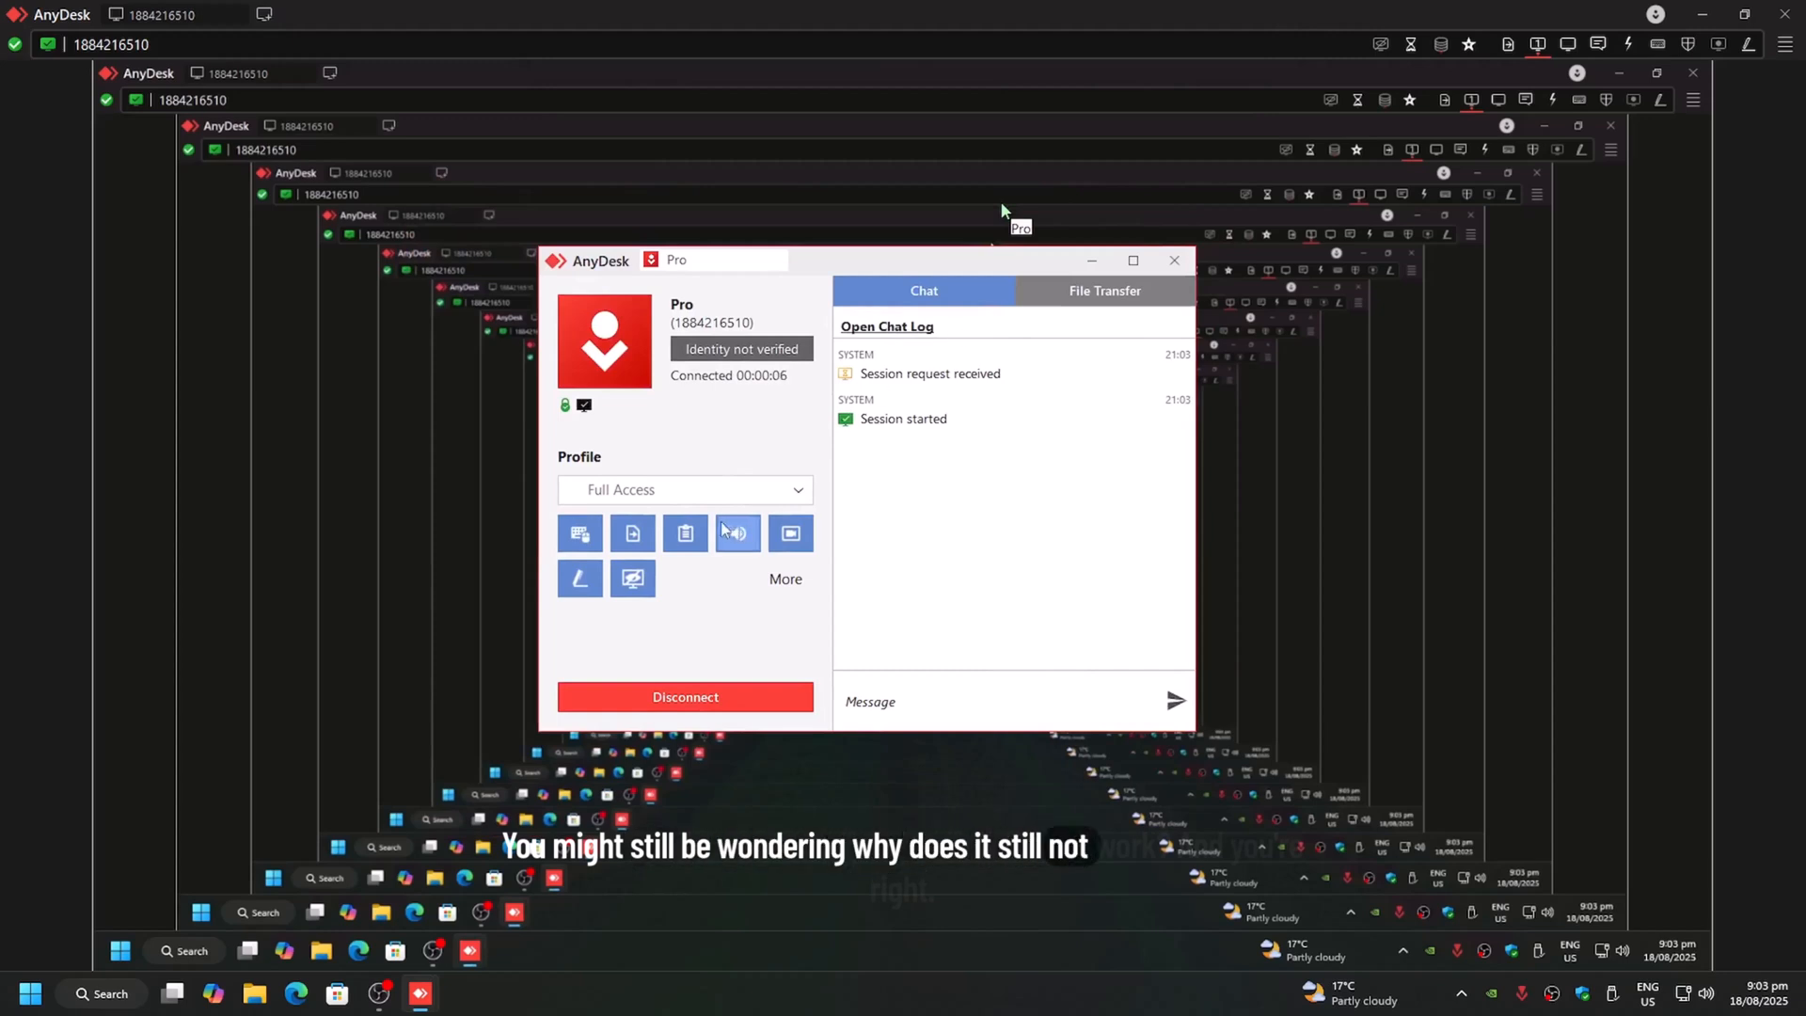
pyautogui.click(685, 489)
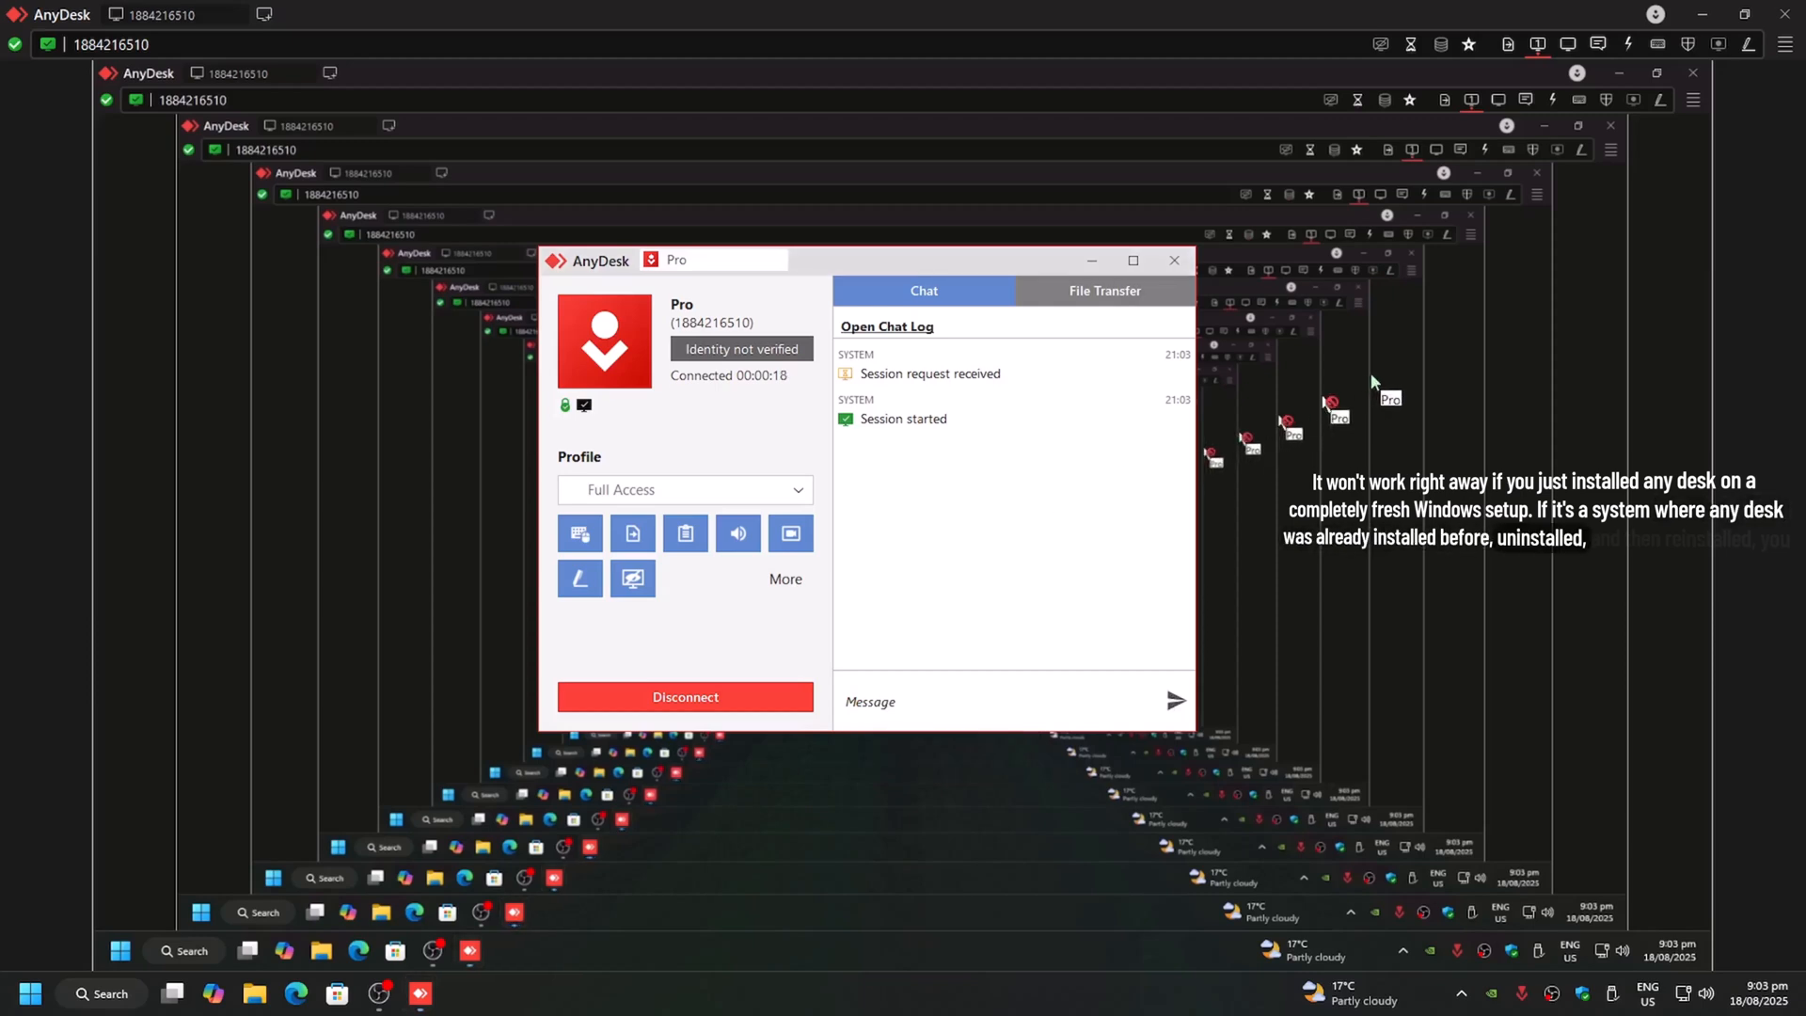
pyautogui.click(786, 579)
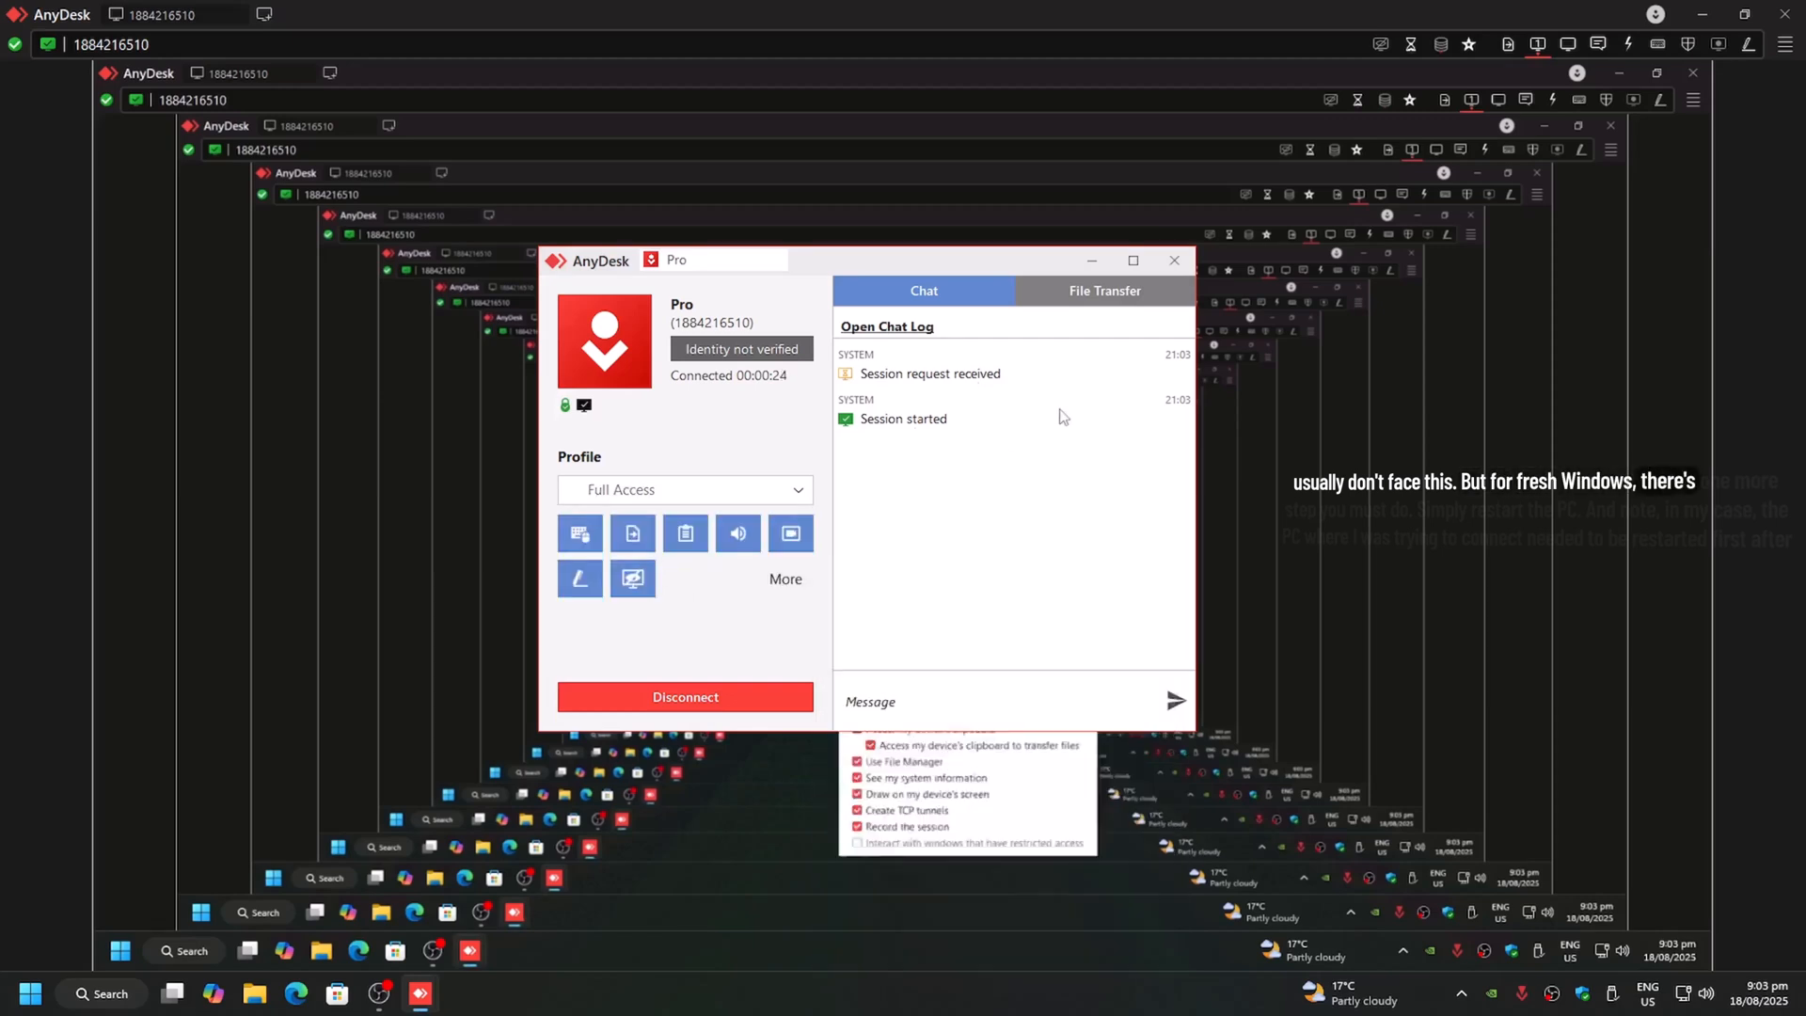